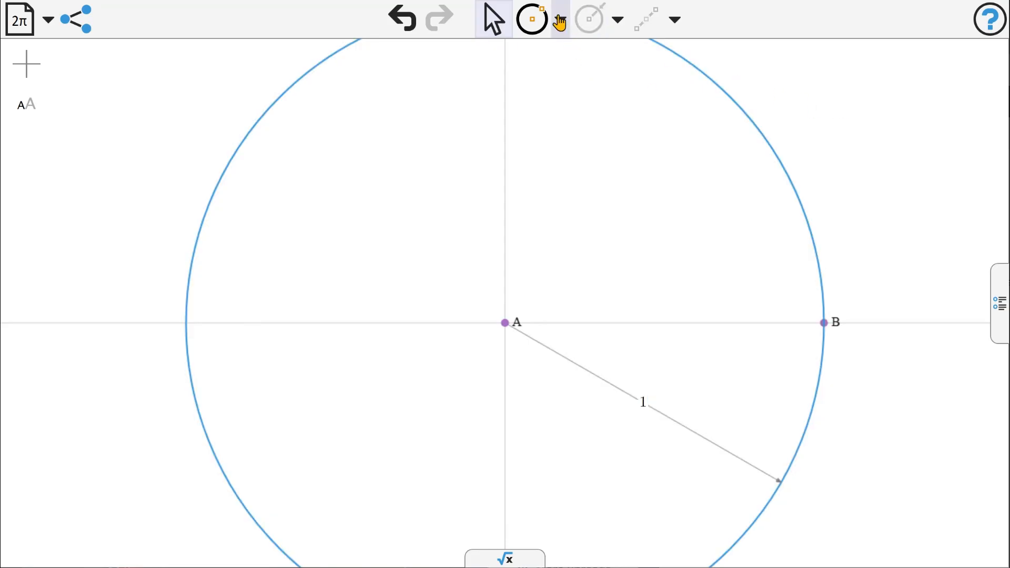
# - Draw the radius from A to C on the circle and place free vertex D beyond it
pyautogui.moveTo(504, 322); pyautogui.dragTo(553, 265)
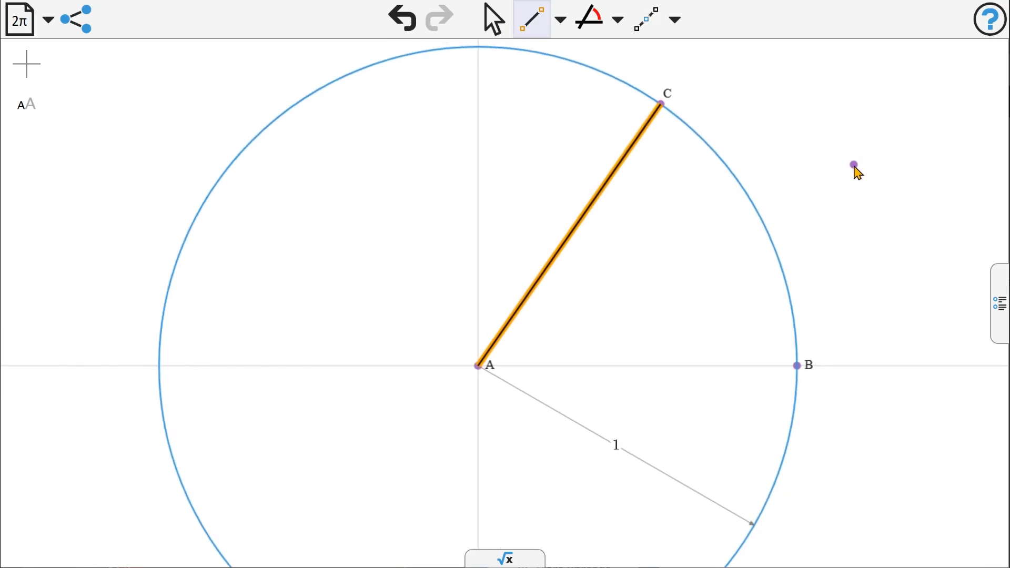
pyautogui.click(491, 18)
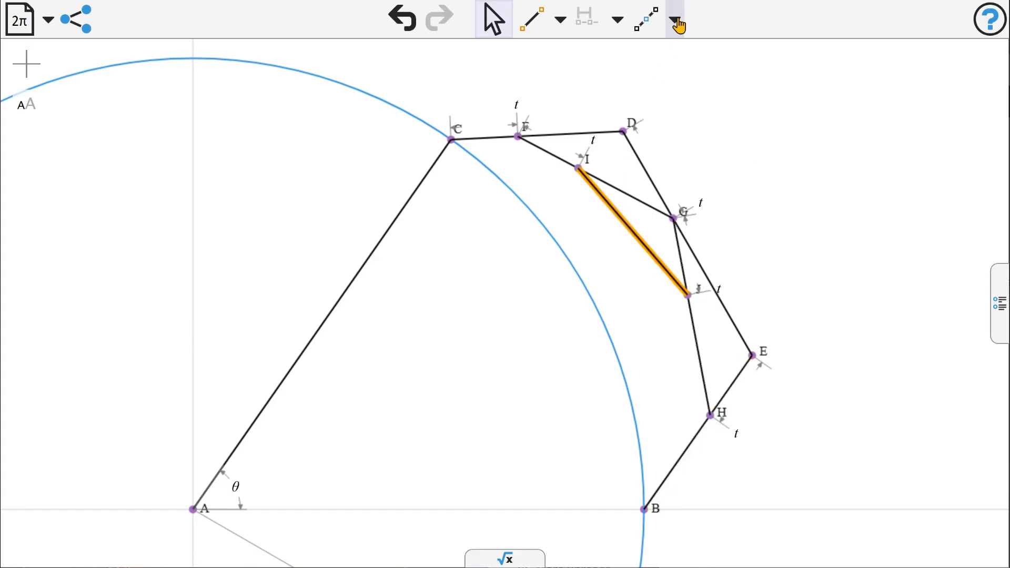
# - Create the cubic Bezier curve traced by parameter t and slide t toward the end of CD
pyautogui.click(675, 19)
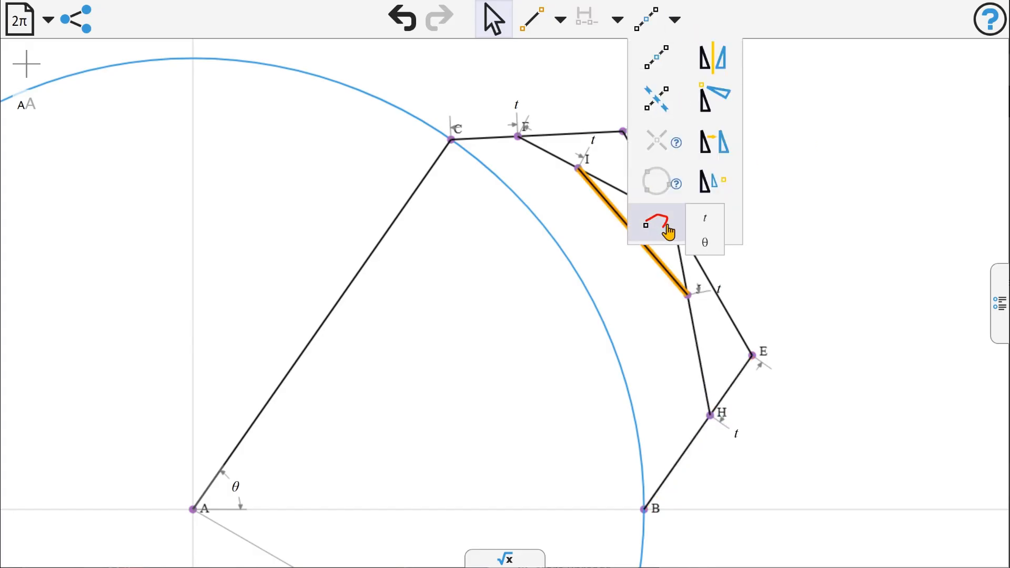
pyautogui.click(655, 221)
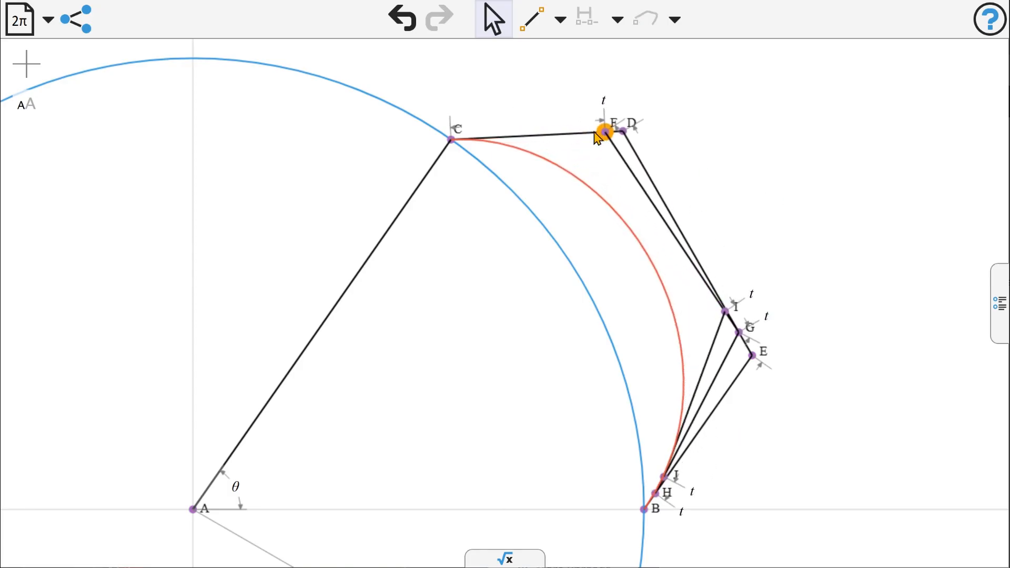
pyautogui.moveTo(599, 132); pyautogui.dragTo(537, 132)
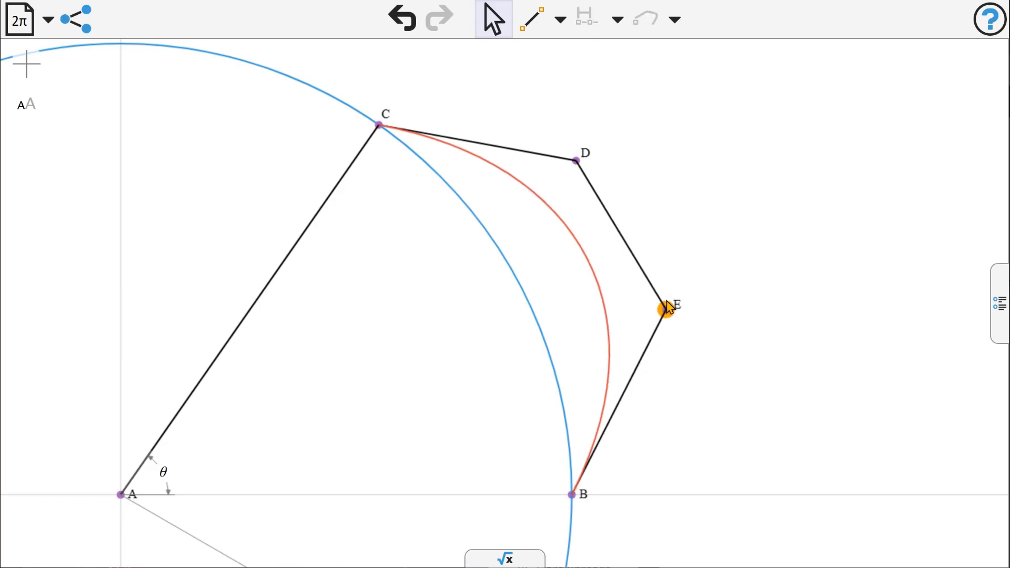
# - Constrain side EB to length a and try a = 0.31, 0.325, then 0.43
pyautogui.moveTo(669, 308); pyautogui.dragTo(657, 306)
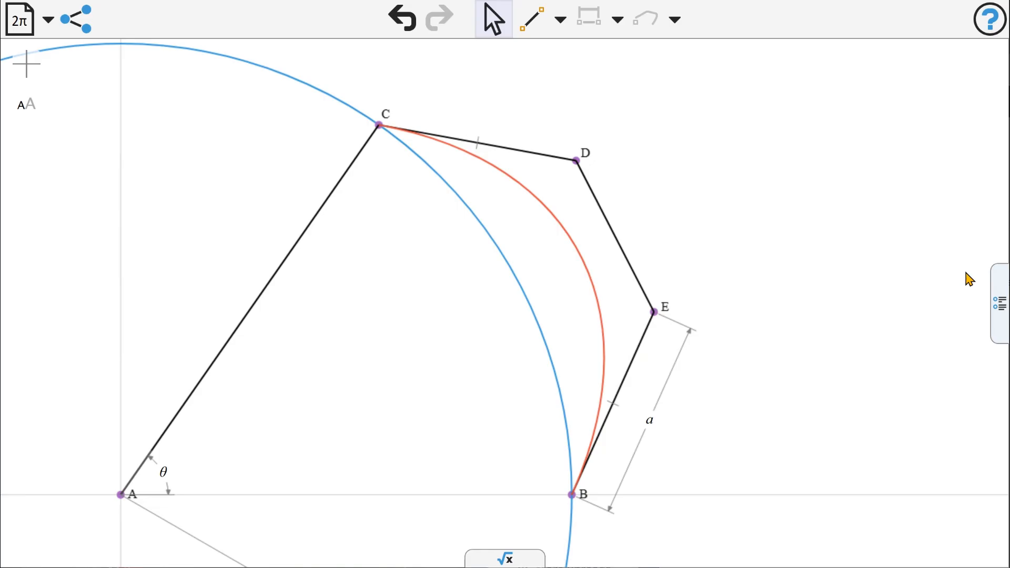
pyautogui.click(997, 304)
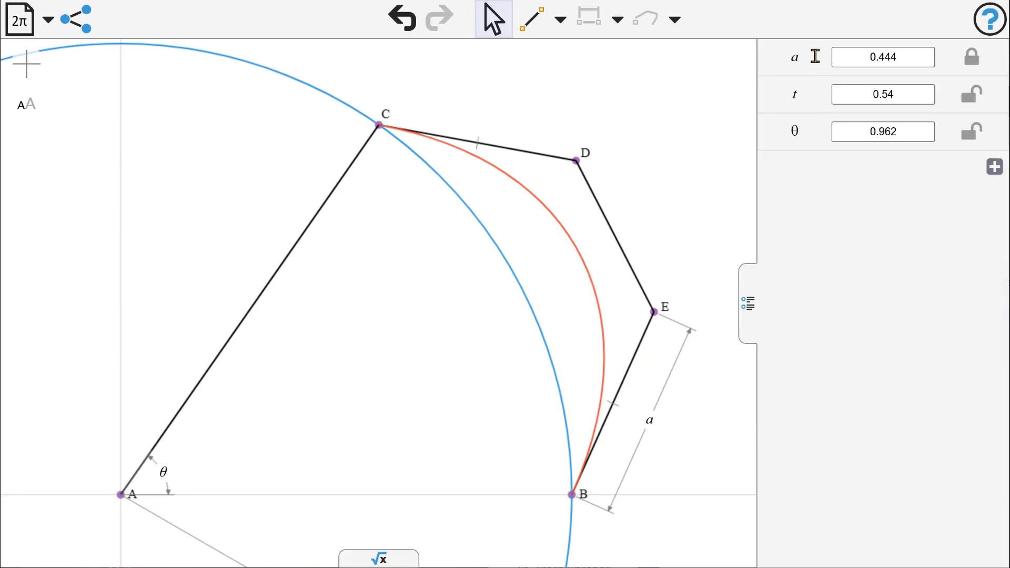
pyautogui.moveTo(671, 75)
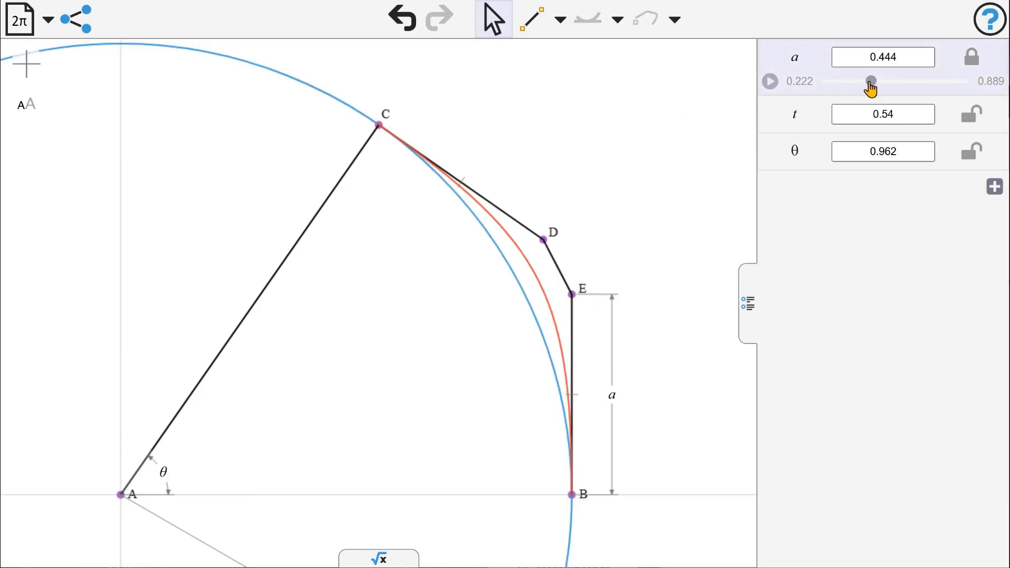
pyautogui.moveTo(871, 81); pyautogui.dragTo(842, 81)
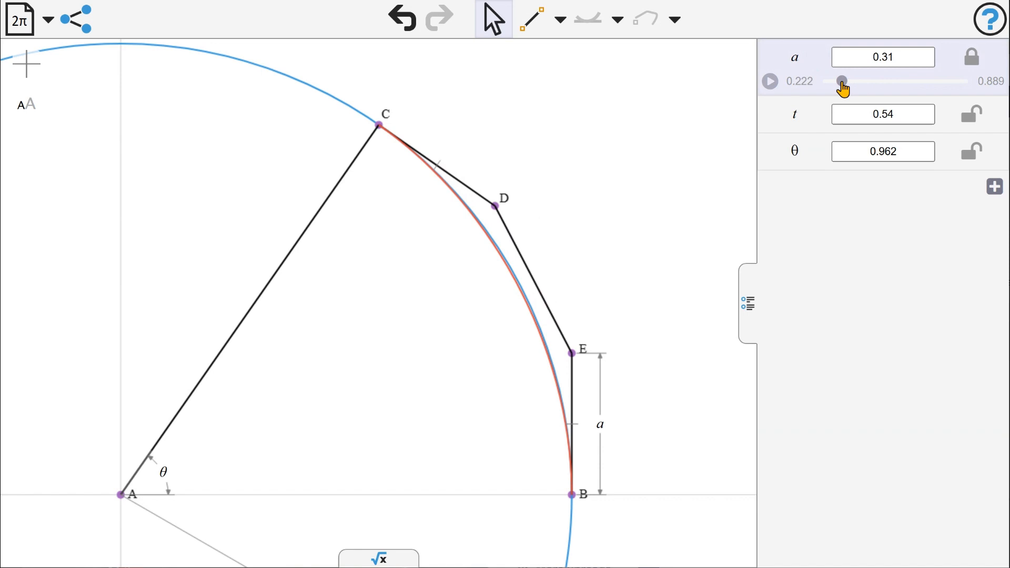
pyautogui.moveTo(841, 81); pyautogui.dragTo(846, 81)
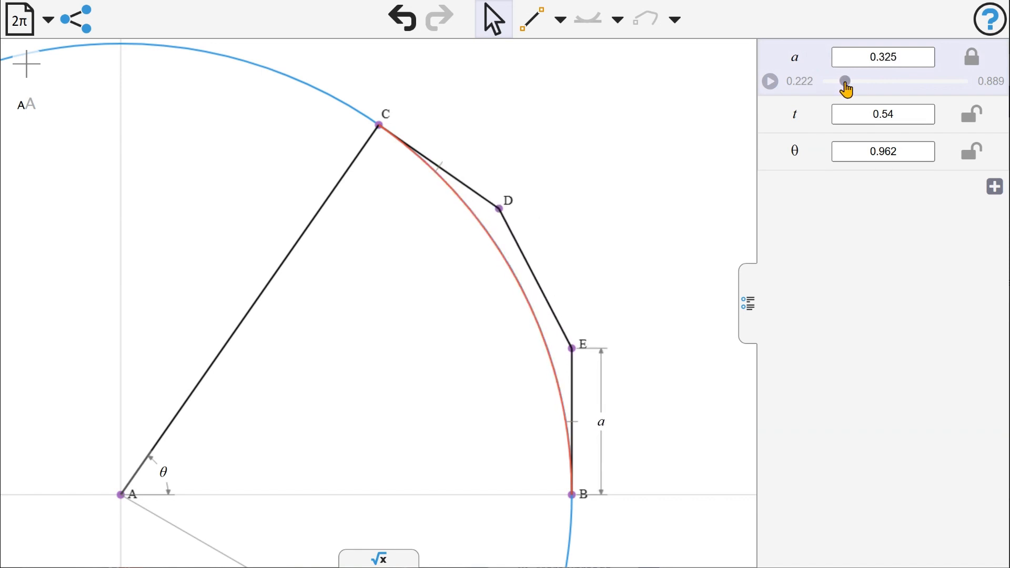
pyautogui.moveTo(846, 82); pyautogui.dragTo(867, 82)
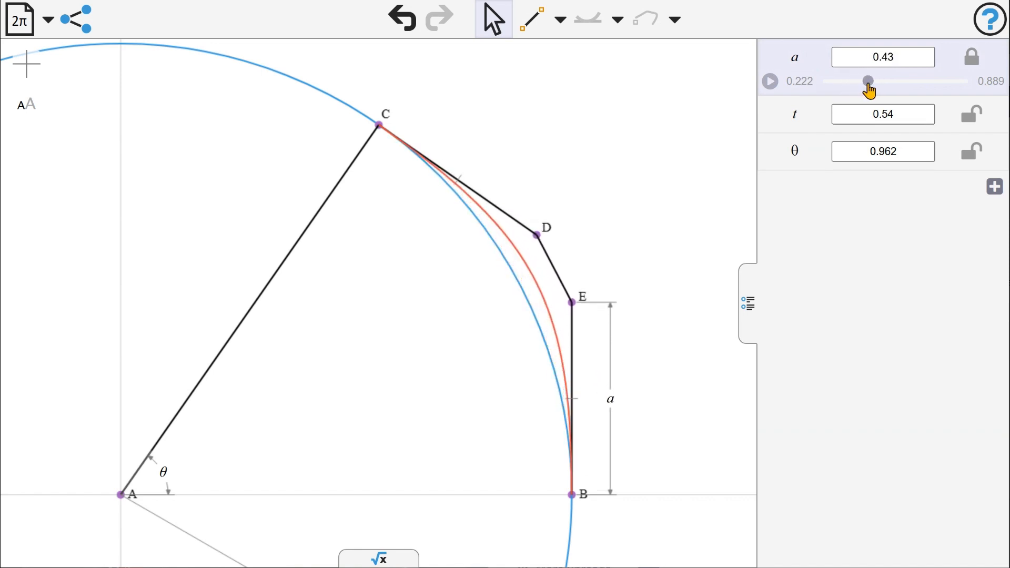
pyautogui.click(557, 18)
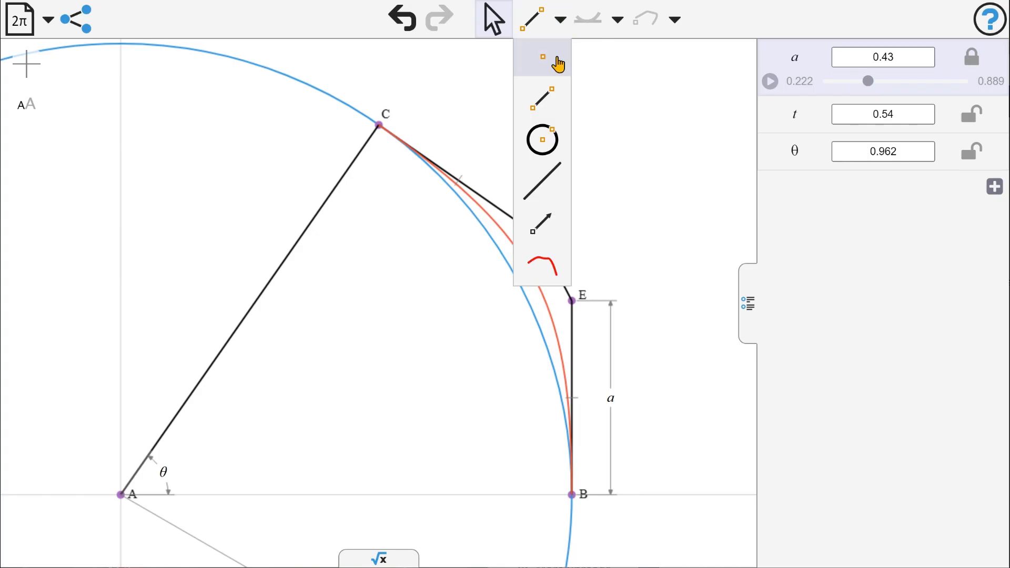
# - Place point K on the red curve at parameter 1/2 and open the formula input panel
pyautogui.click(542, 58)
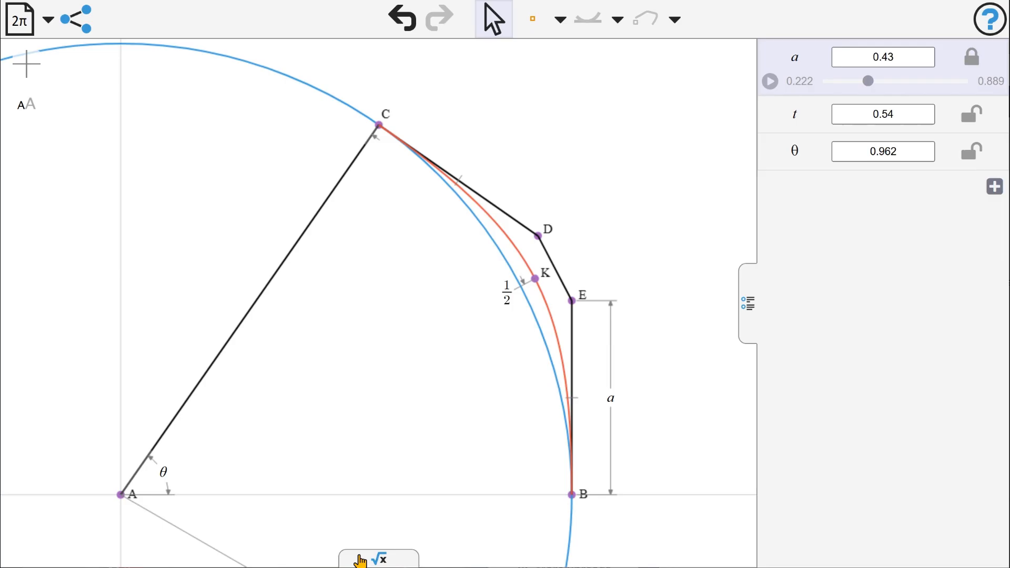
pyautogui.click(378, 558)
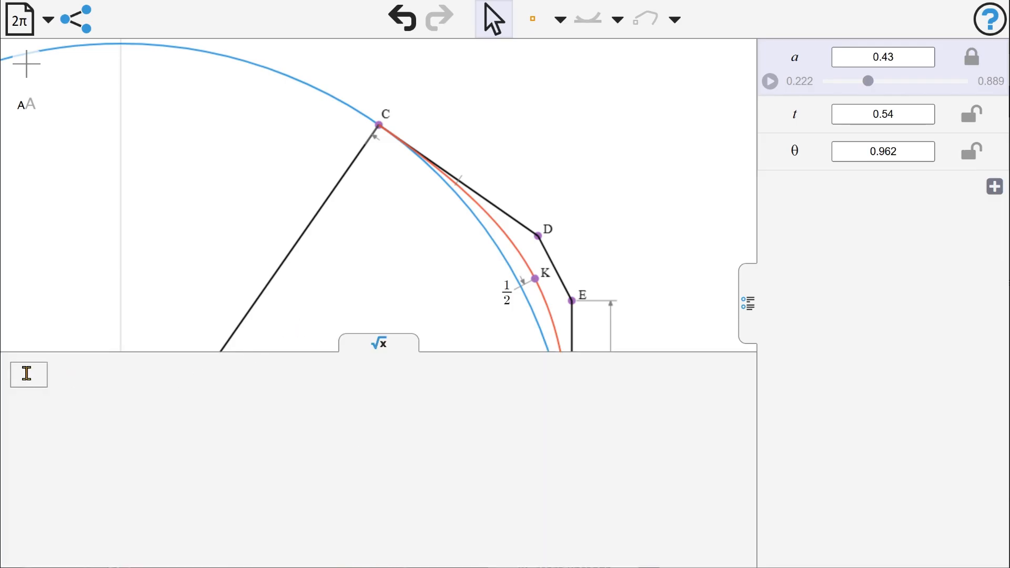
# - Evaluate distance(A,K) symbolically and copy the resulting formula as plain text
pyautogui.write('dis')
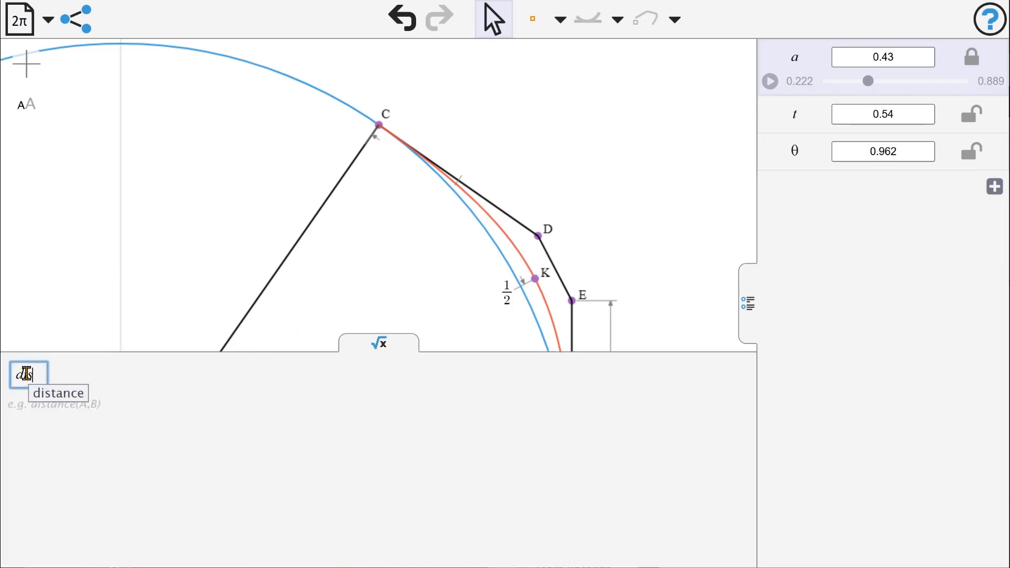
pyautogui.write('distance(A,K')
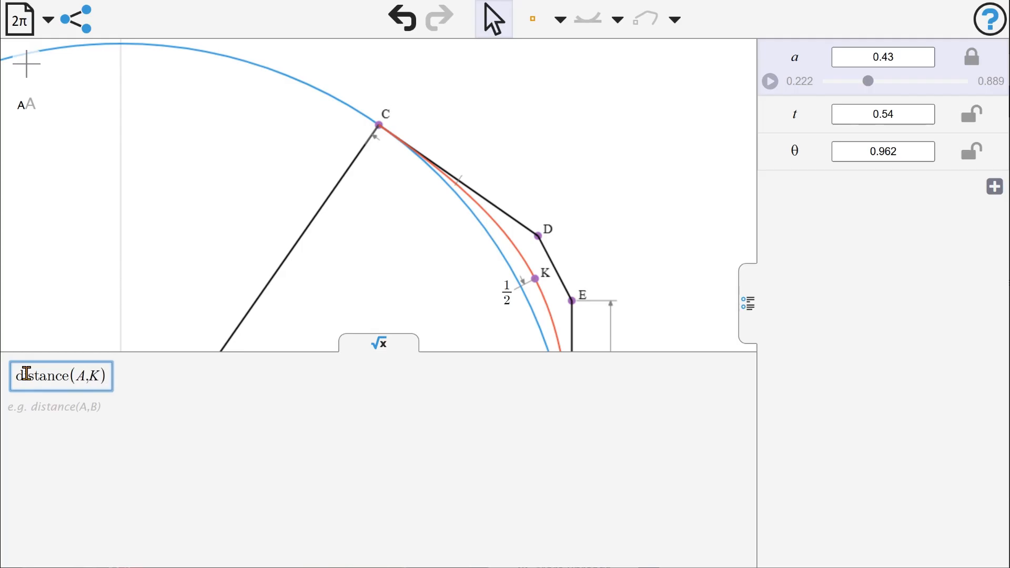
pyautogui.press('Enter')
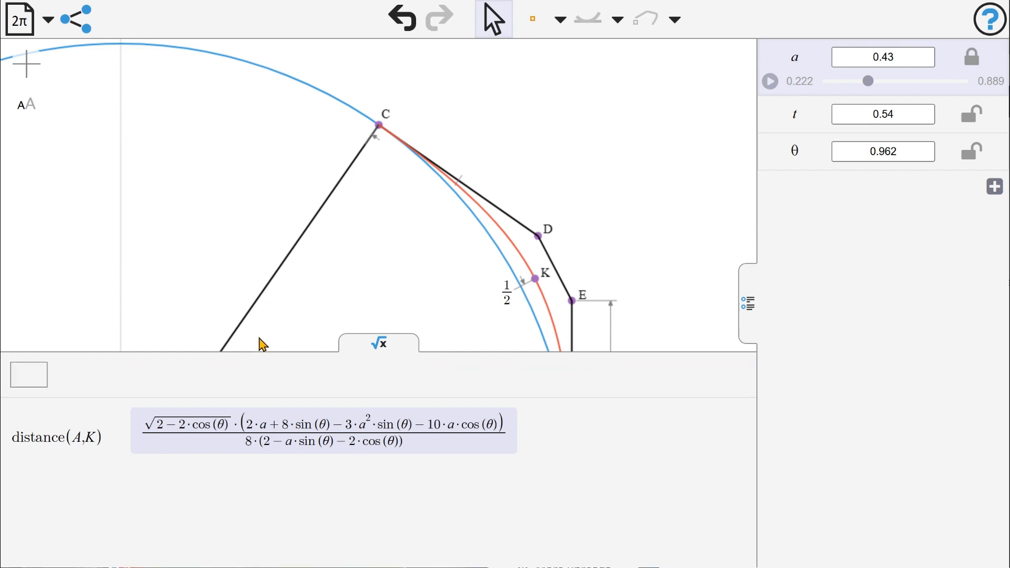
pyautogui.click(322, 430)
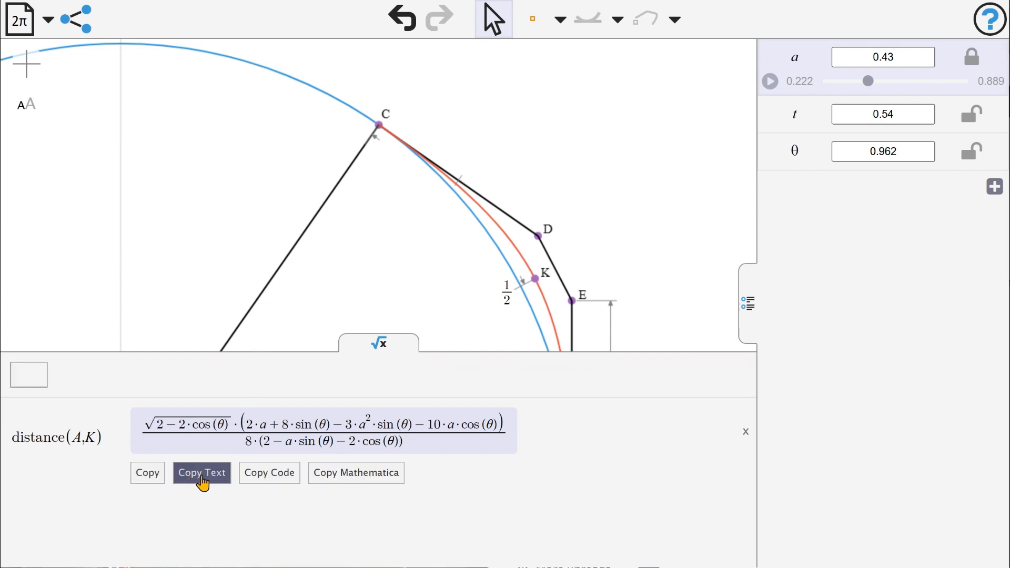
pyautogui.click(200, 472)
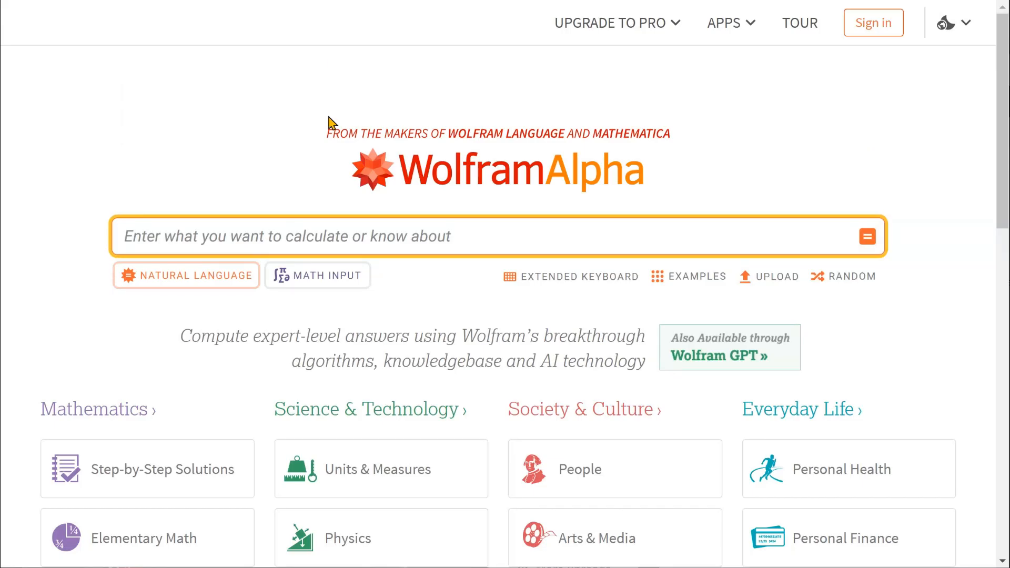
# - Ask Wolfram Alpha to solve distance(A,K) = 1 for a
pyautogui.write('solve')
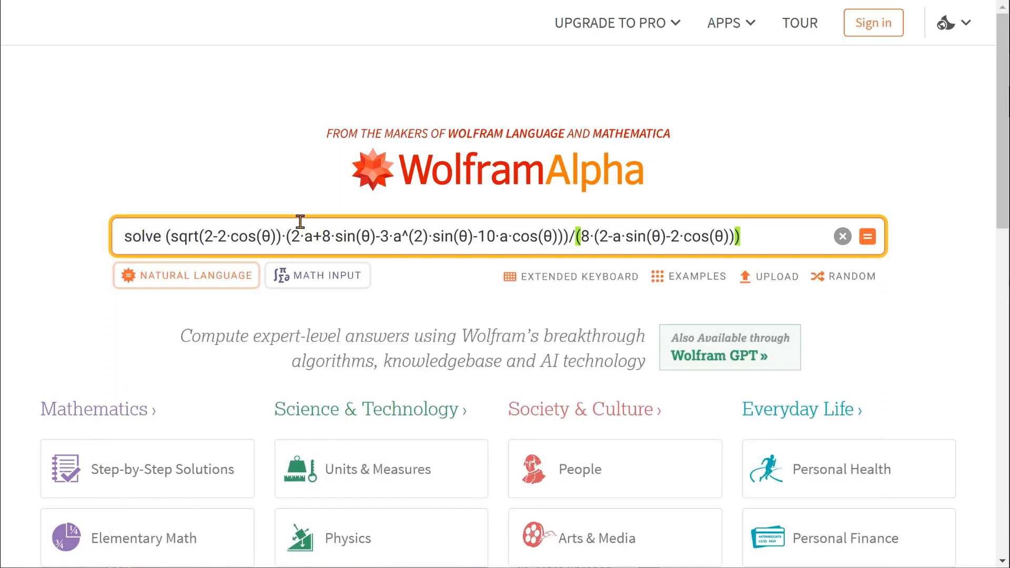
pyautogui.write('=1')
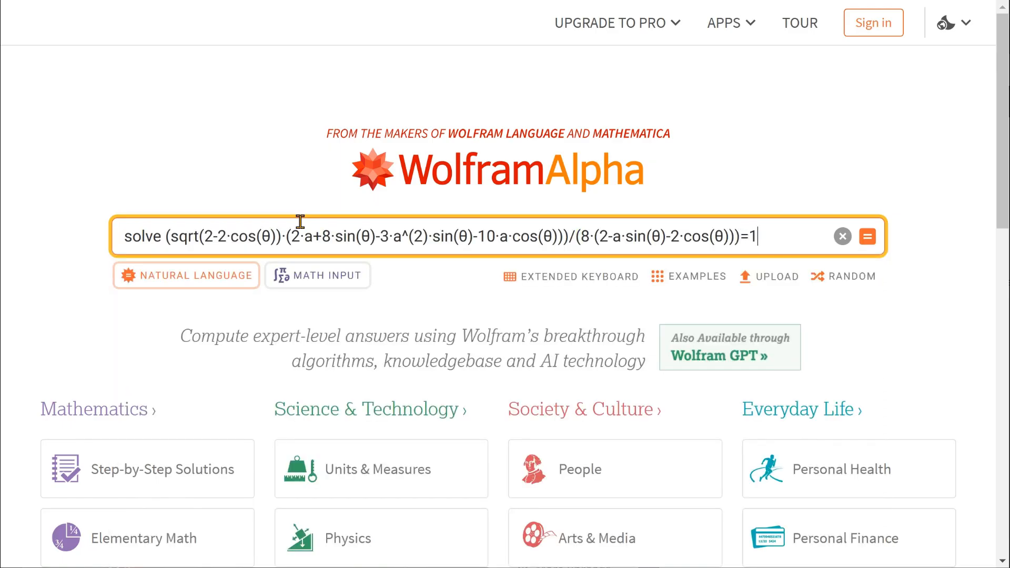
pyautogui.write('for a')
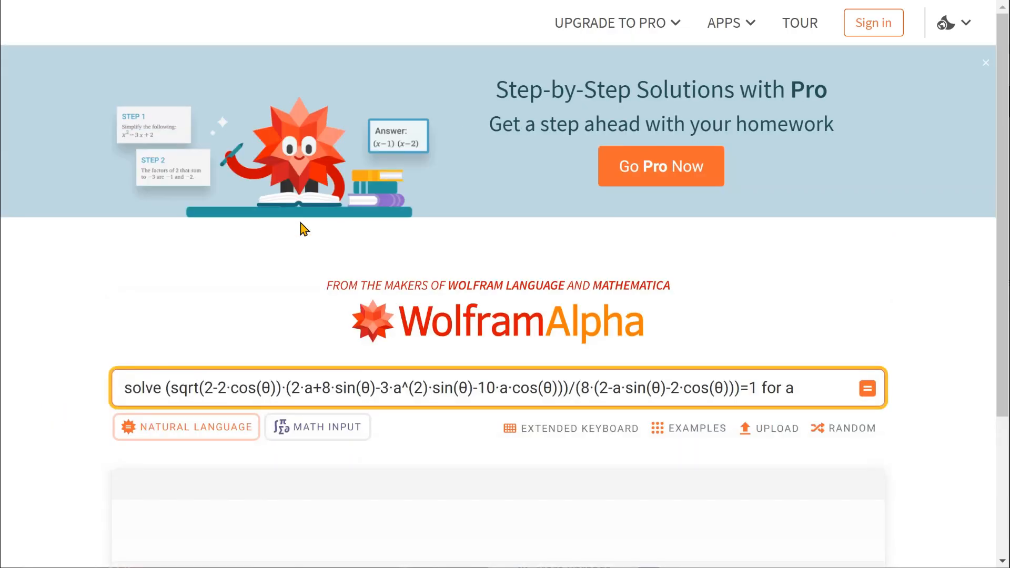
pyautogui.click(866, 387)
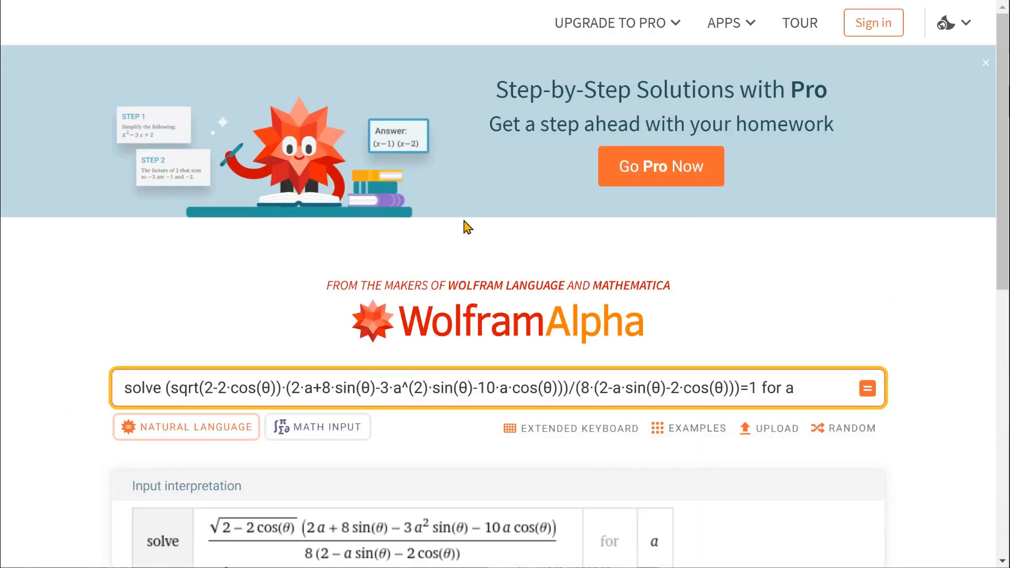
# - Show the solution for a as plain text and clear the query box
pyautogui.scroll(-3)
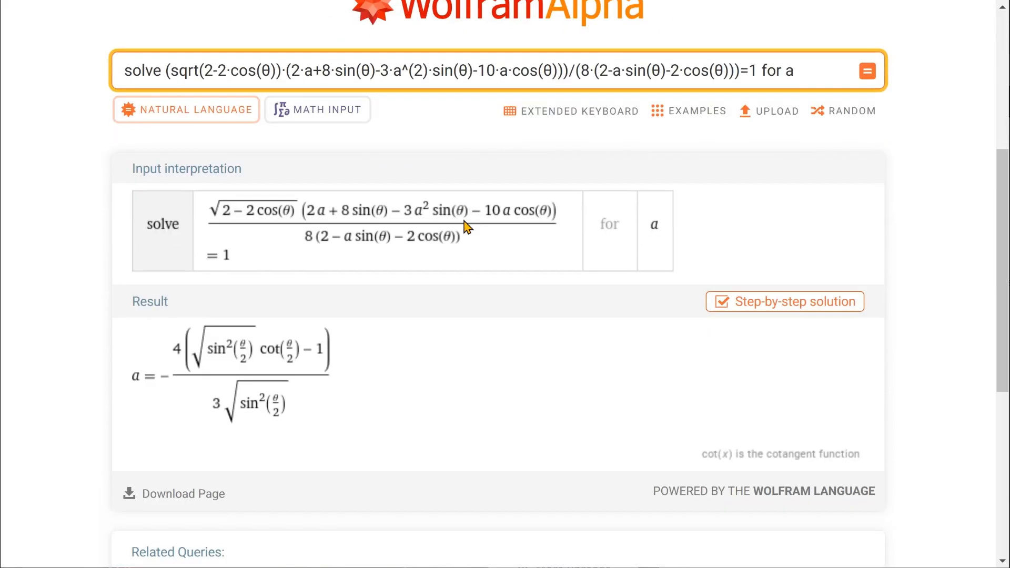
pyautogui.scroll(-3)
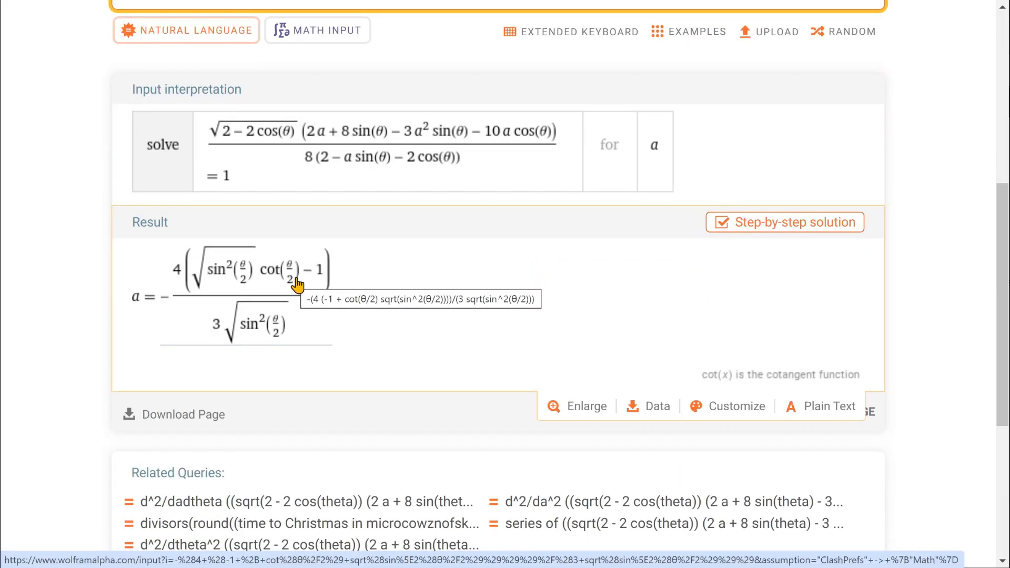
pyautogui.click(829, 407)
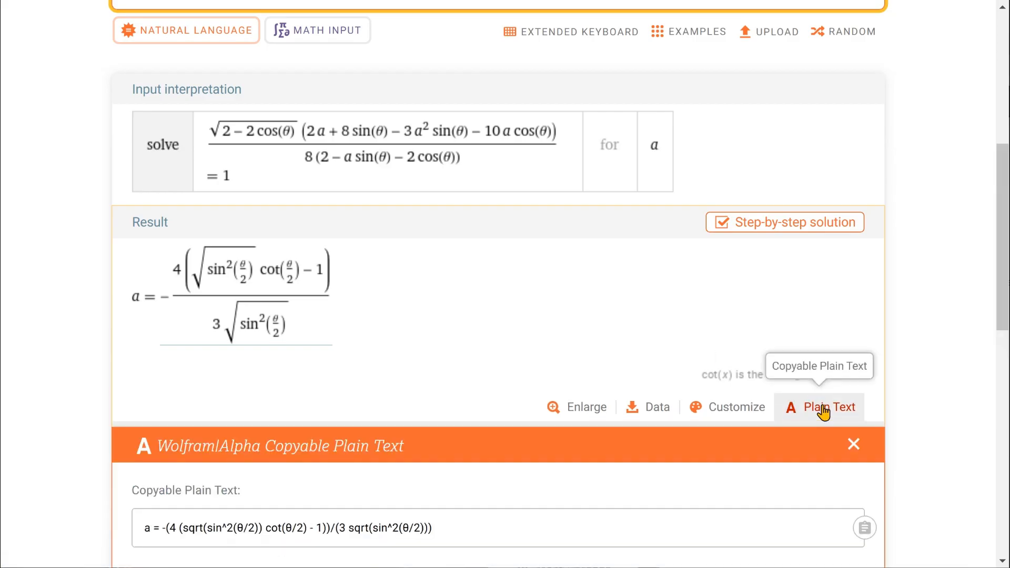
pyautogui.scroll(-3)
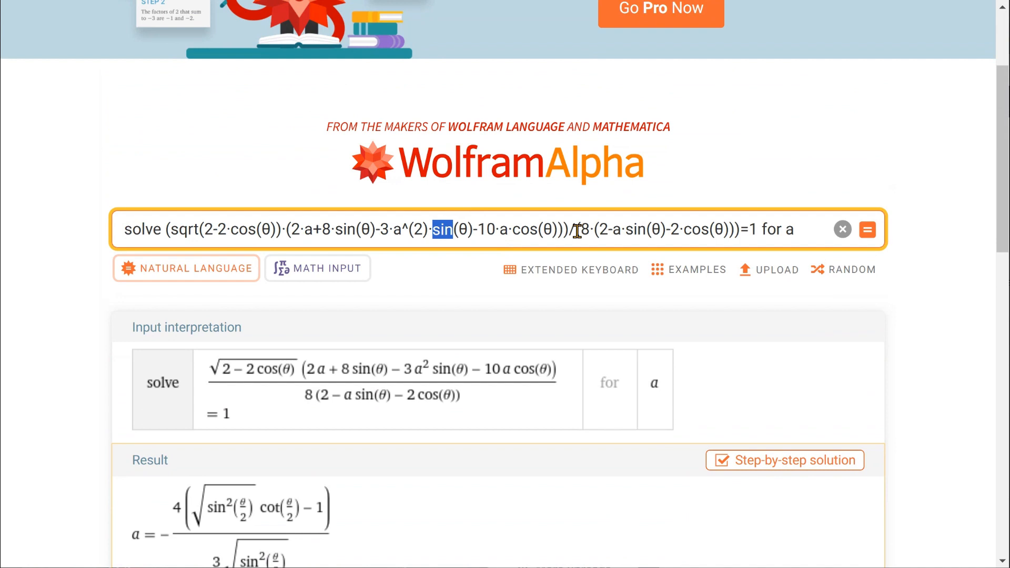
pyautogui.click(841, 229)
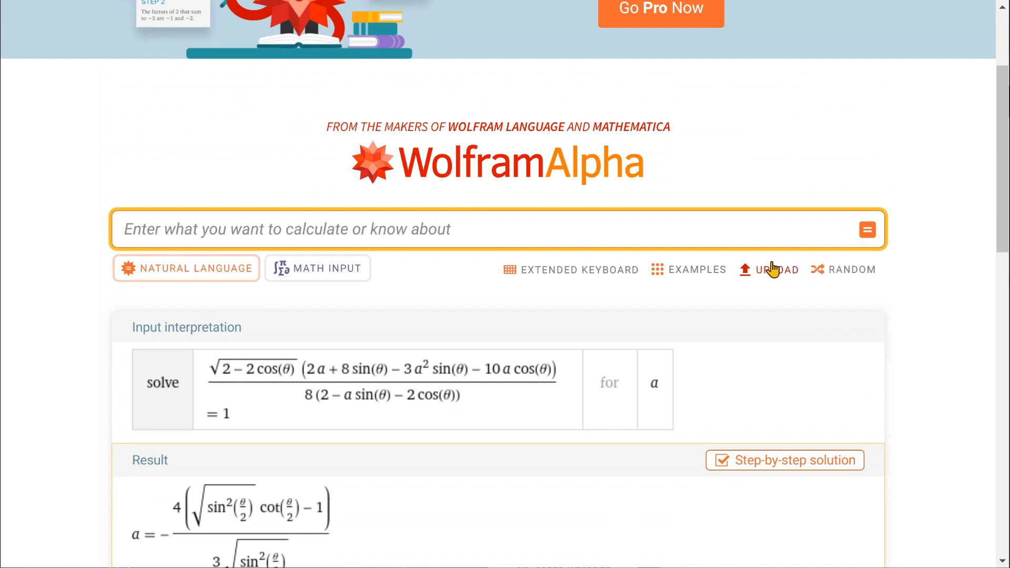
# - Evaluate the pasted expression for a and copy its second alternate form as plain text
pyautogui.write('a = -(4 (sqrt(sin^2(θ/2)) cot(θ/2) - 1))/(3 sqrt(sin^2(θ/2)))')
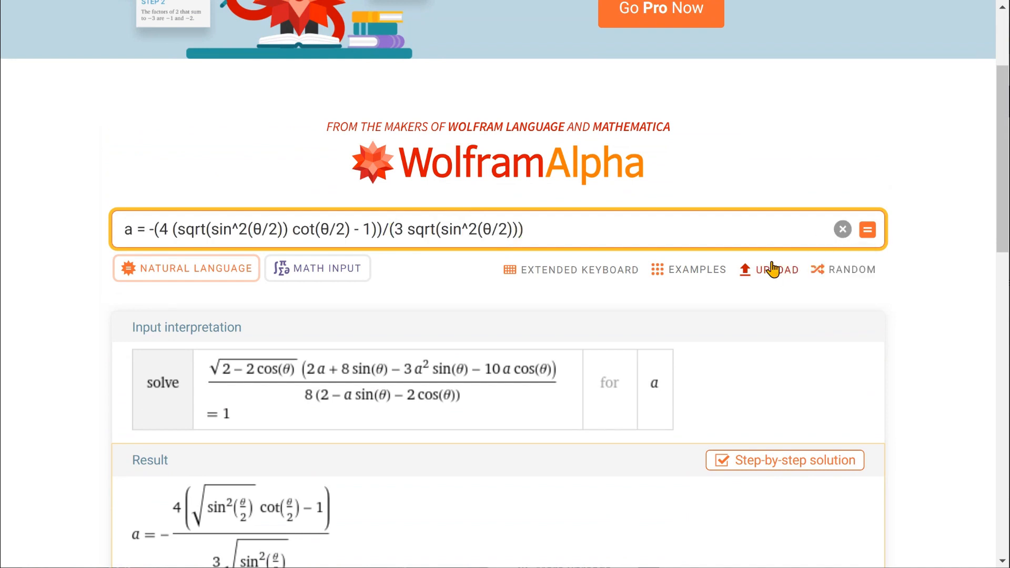
pyautogui.click(866, 230)
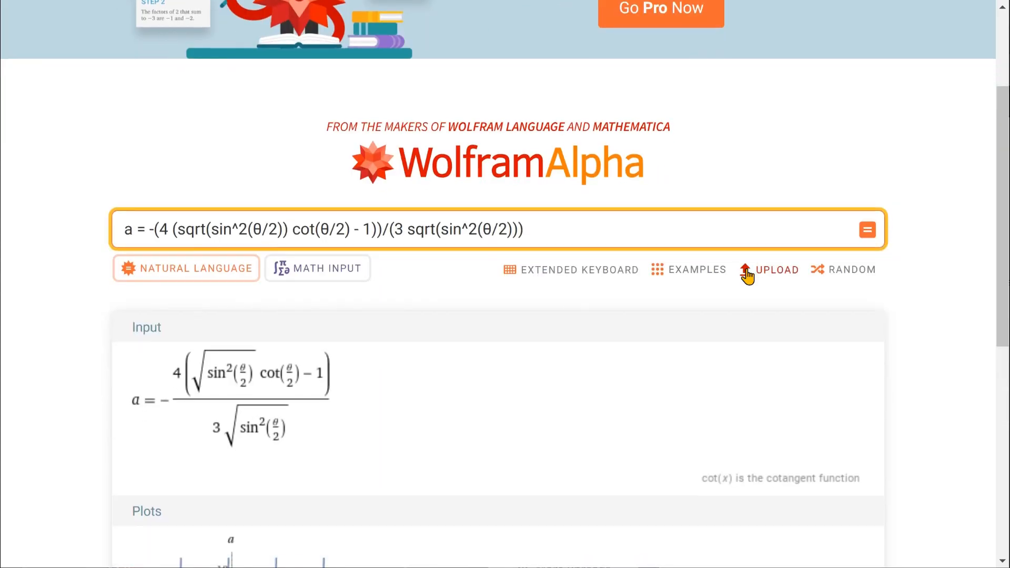
pyautogui.scroll(-3)
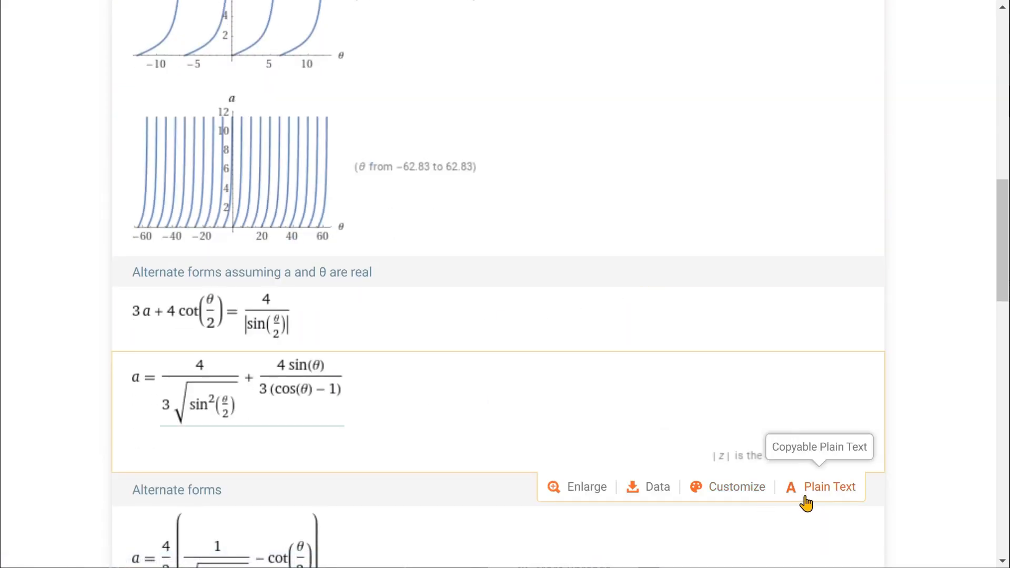
pyautogui.click(828, 486)
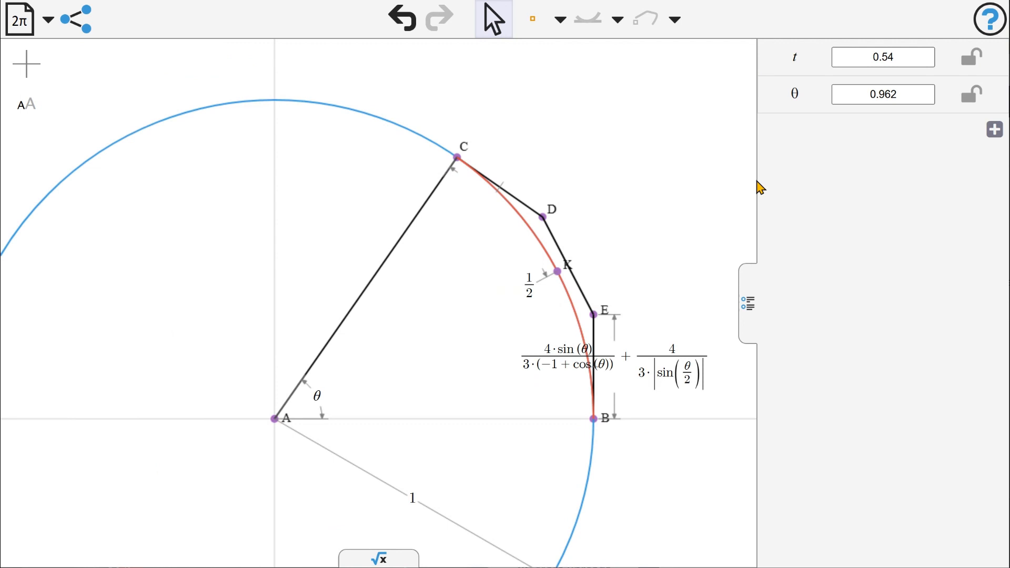
# - Sweep θ from about 1.4 up to 4, then back below 1.58 to a small arc
pyautogui.click(883, 94)
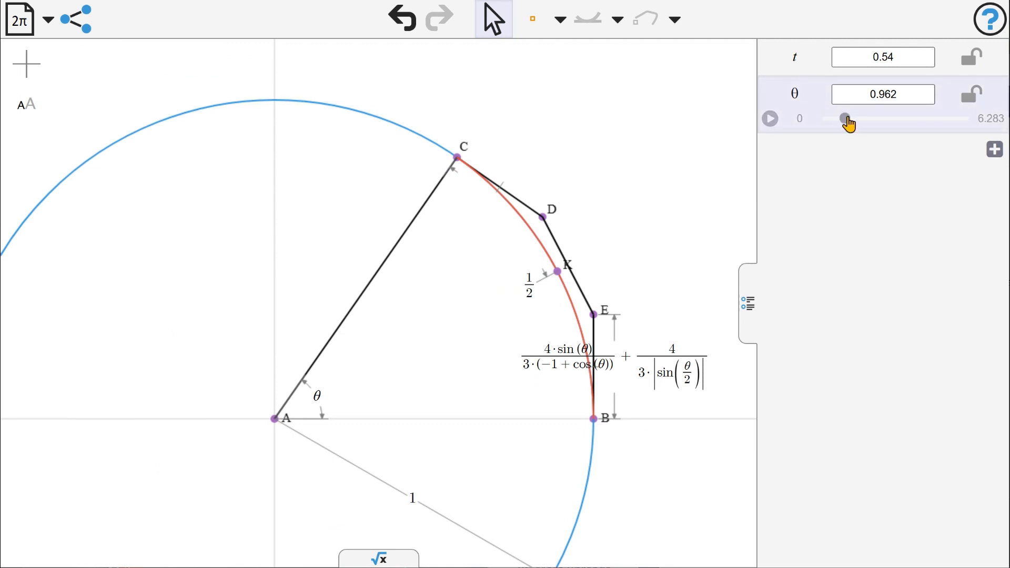
pyautogui.moveTo(843, 118); pyautogui.dragTo(855, 122)
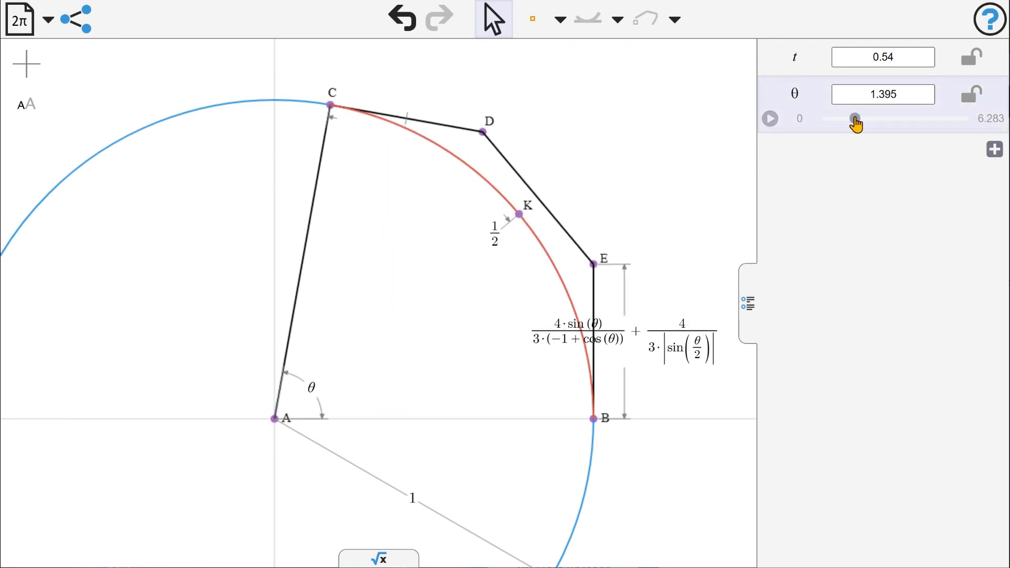
pyautogui.moveTo(855, 118); pyautogui.dragTo(866, 118)
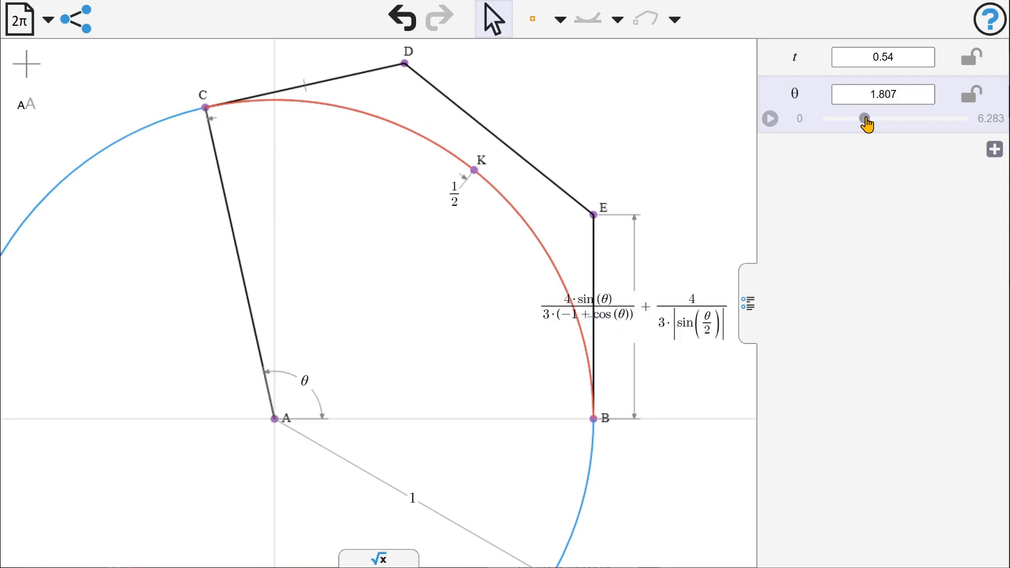
pyautogui.moveTo(866, 118); pyautogui.dragTo(882, 118)
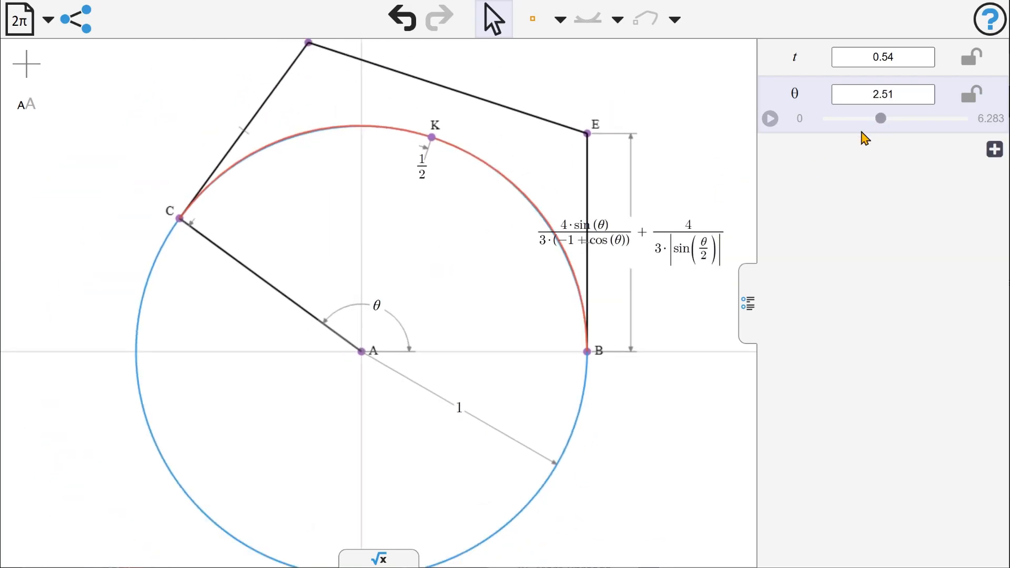
pyautogui.moveTo(881, 118); pyautogui.dragTo(899, 118)
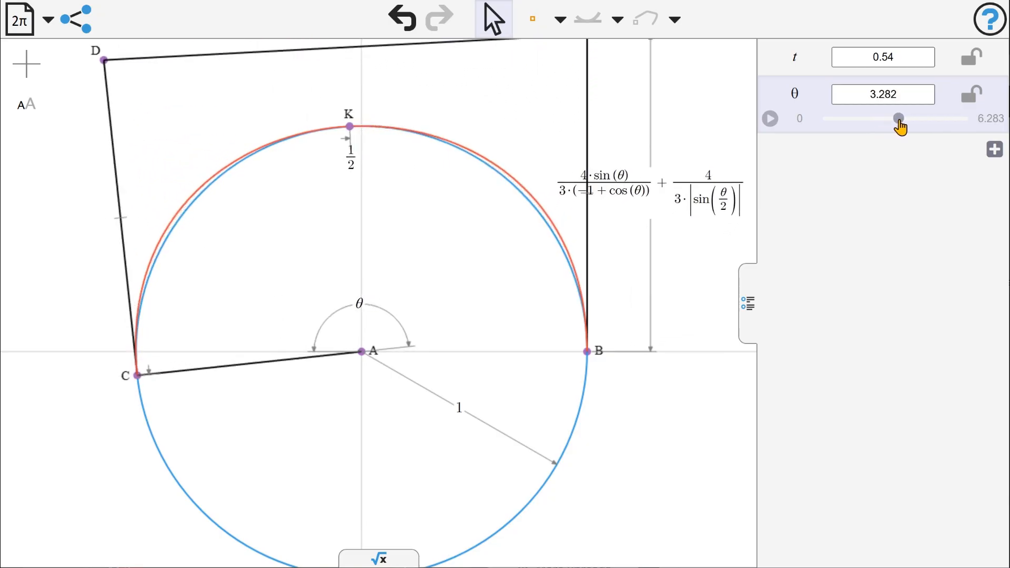
pyautogui.moveTo(898, 118); pyautogui.dragTo(916, 118)
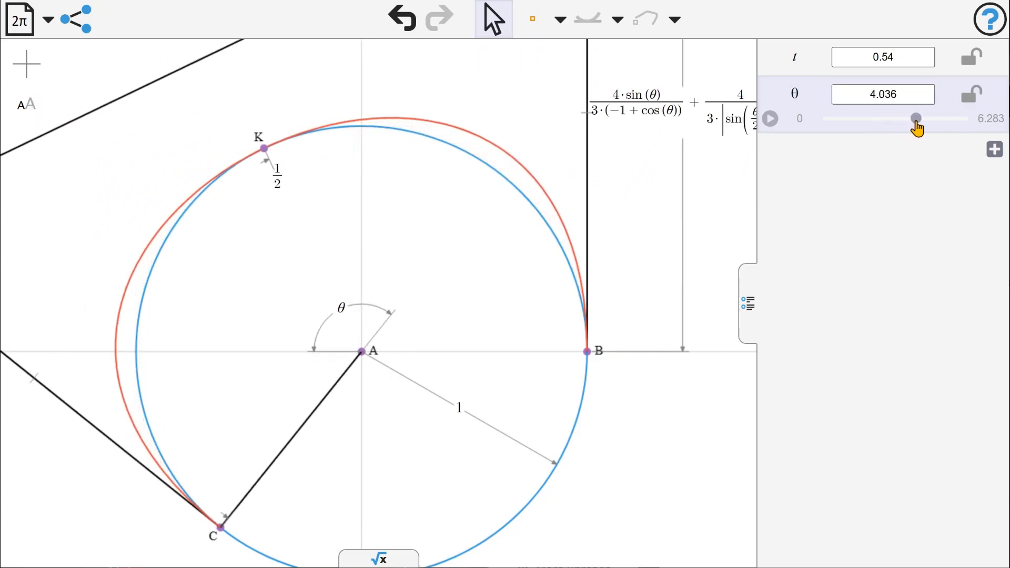
pyautogui.moveTo(916, 118); pyautogui.dragTo(864, 118)
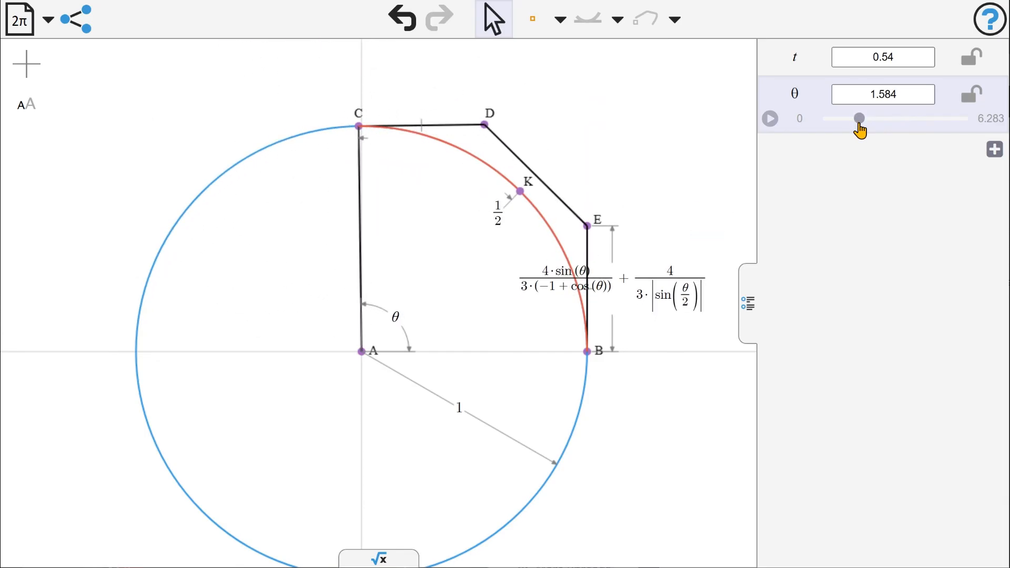
pyautogui.moveTo(860, 118); pyautogui.dragTo(855, 118)
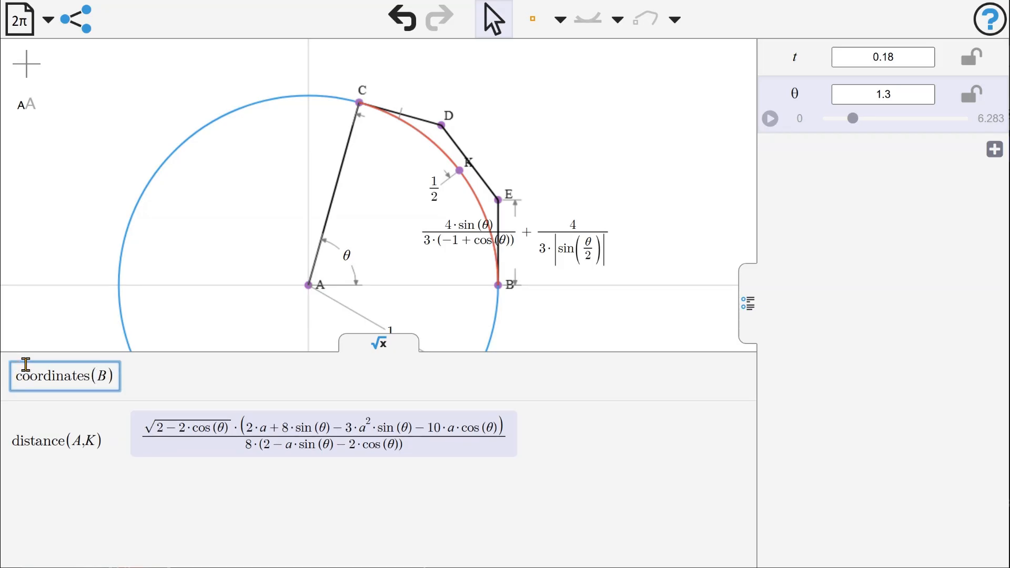
# - Enter coordinates(B), coordinates(C) and coordinates(D) using the autocomplete suggestion
pyautogui.write('c')
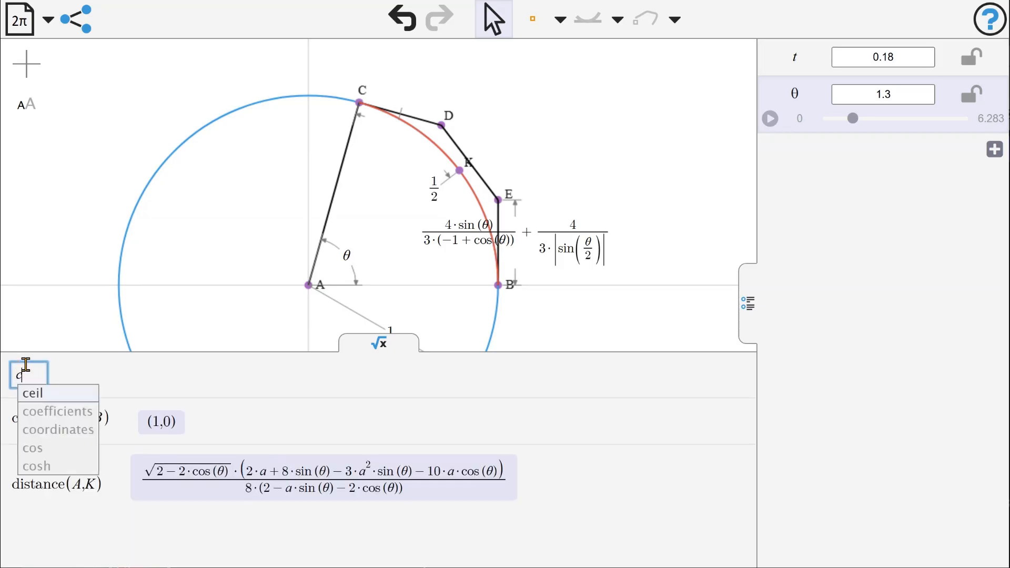
pyautogui.click(58, 429)
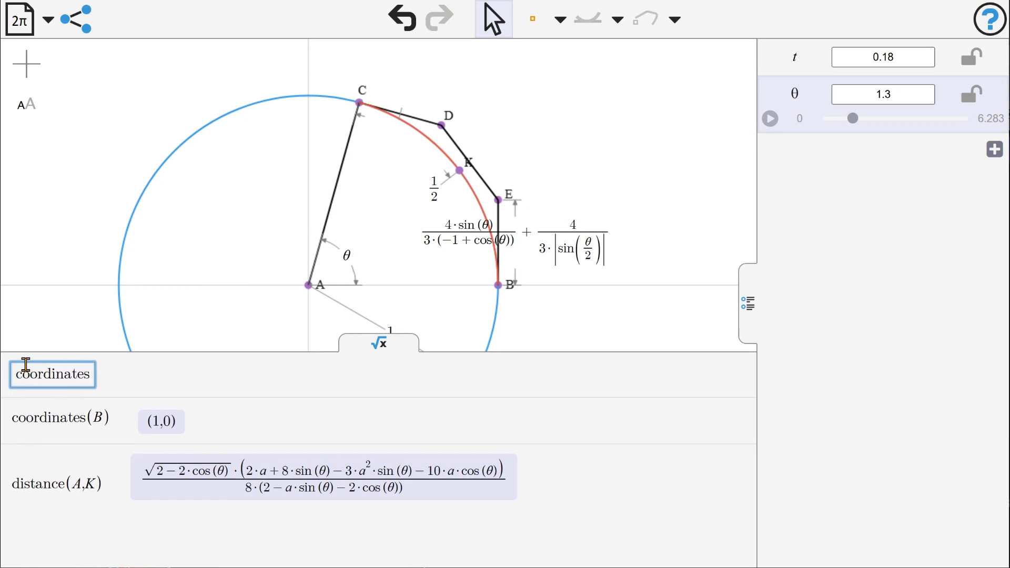
pyautogui.write('(C)')
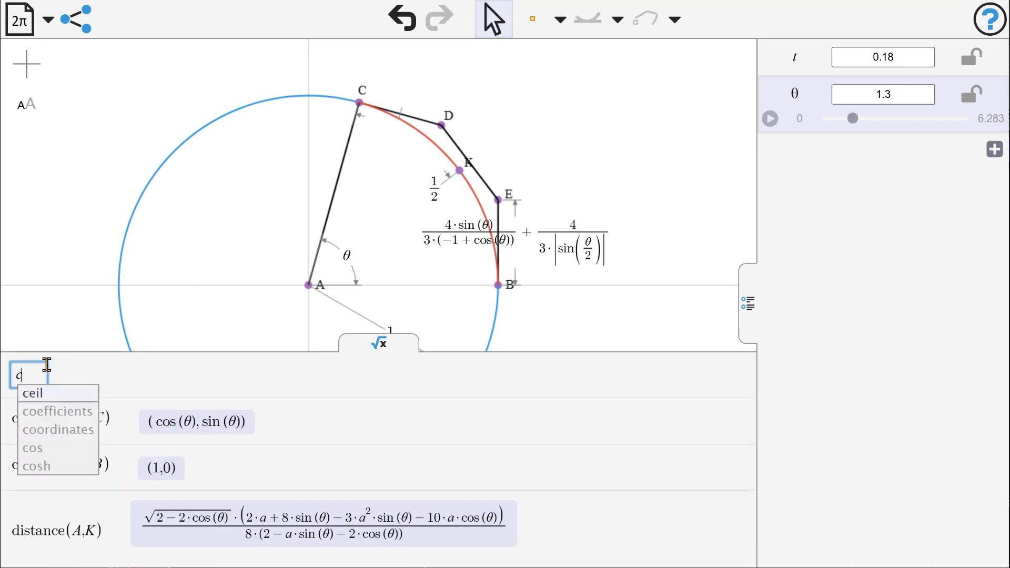
pyautogui.write('oordinat')
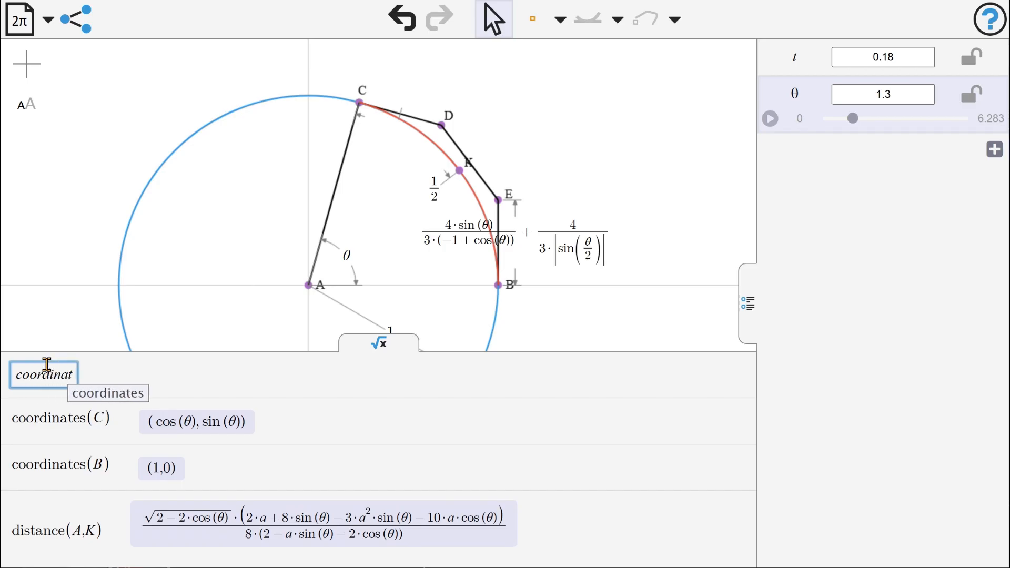
pyautogui.write('oordinates(D)')
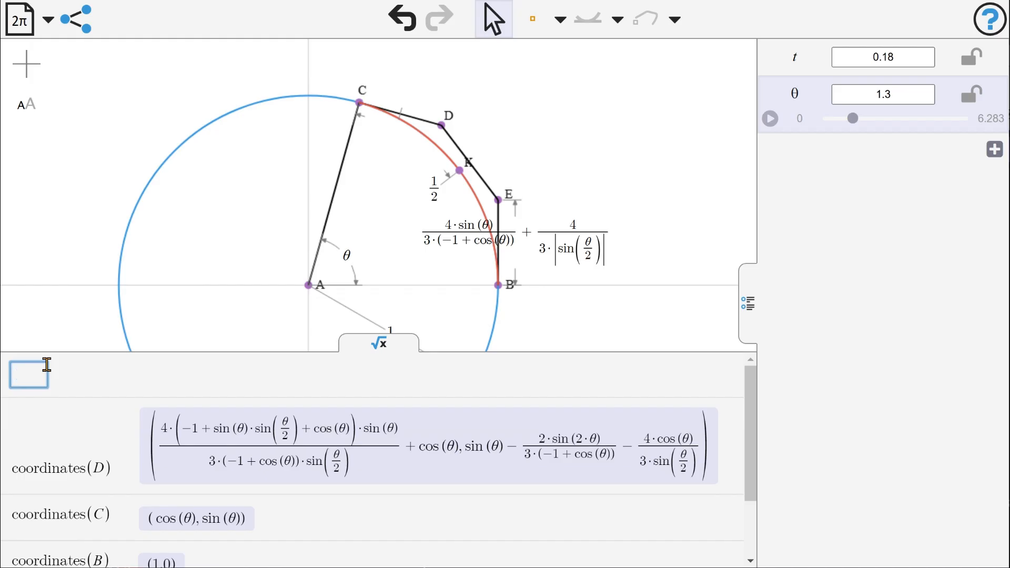
pyautogui.write('coordin')
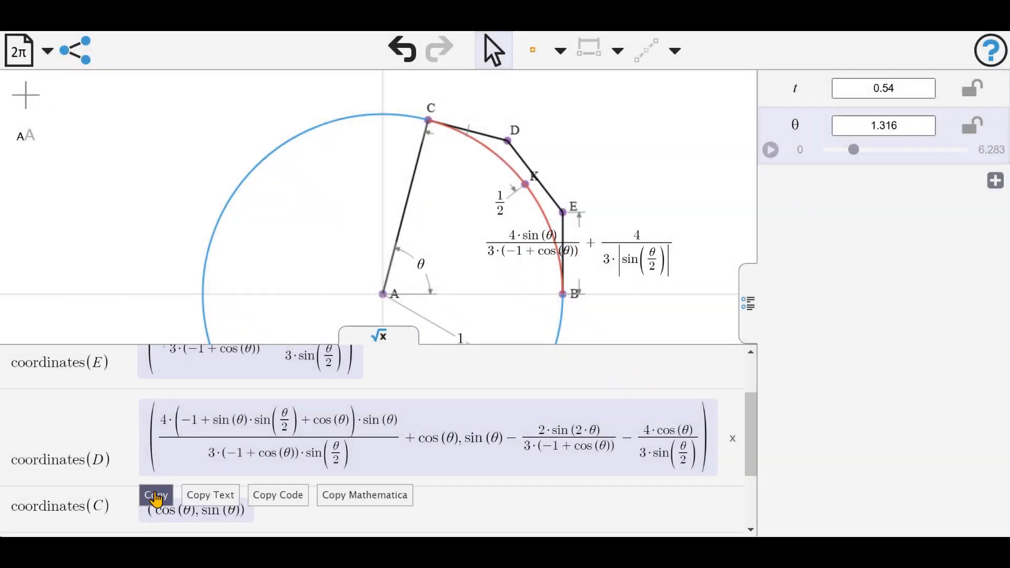
# - Show the copy options for D's coordinates and copy them as Mathematica
pyautogui.click(278, 494)
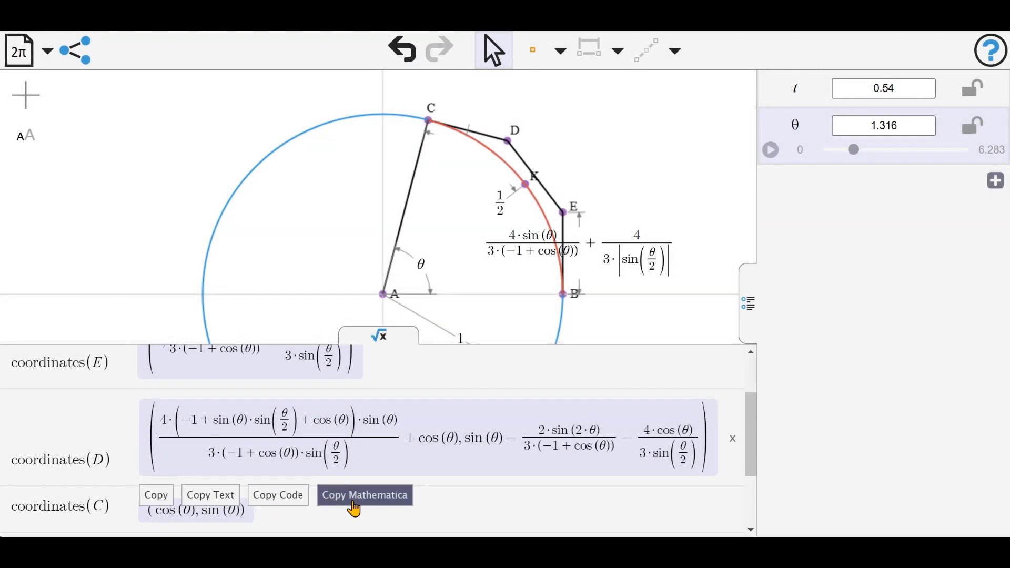
pyautogui.click(364, 495)
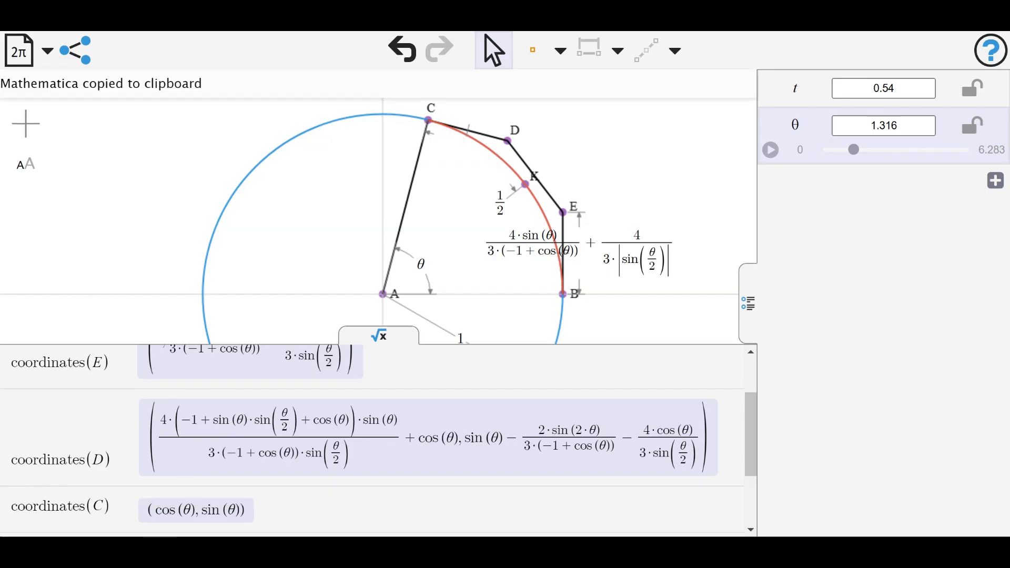